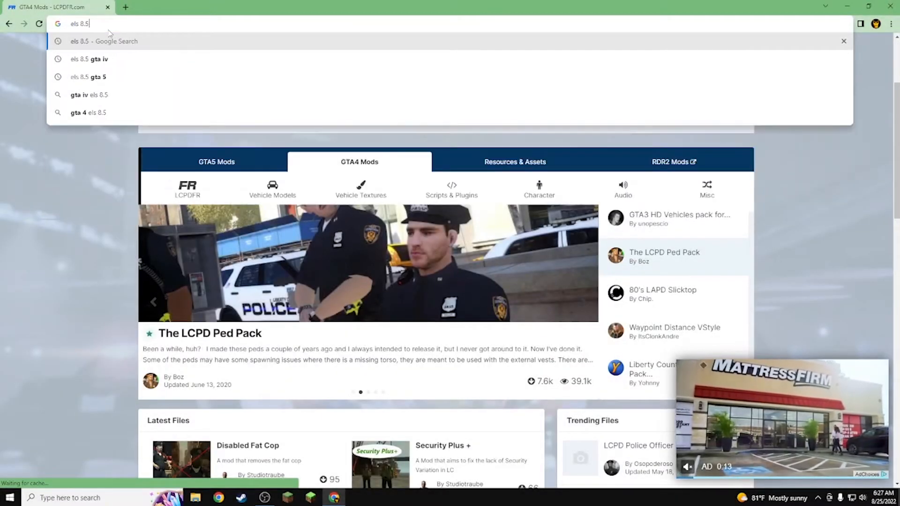
Look up 'els 8.5' and read the ELS IV V8.51 page's About This File notes.
click(84, 59)
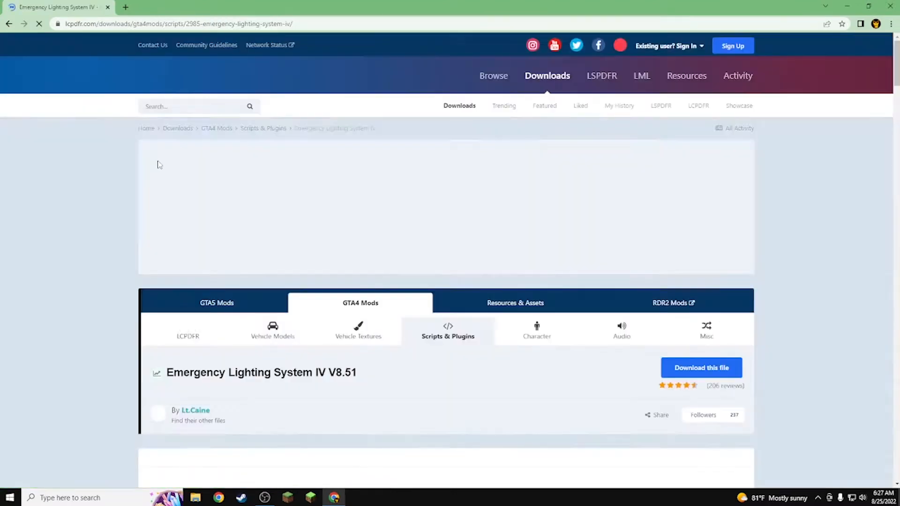
scroll(down, 3)
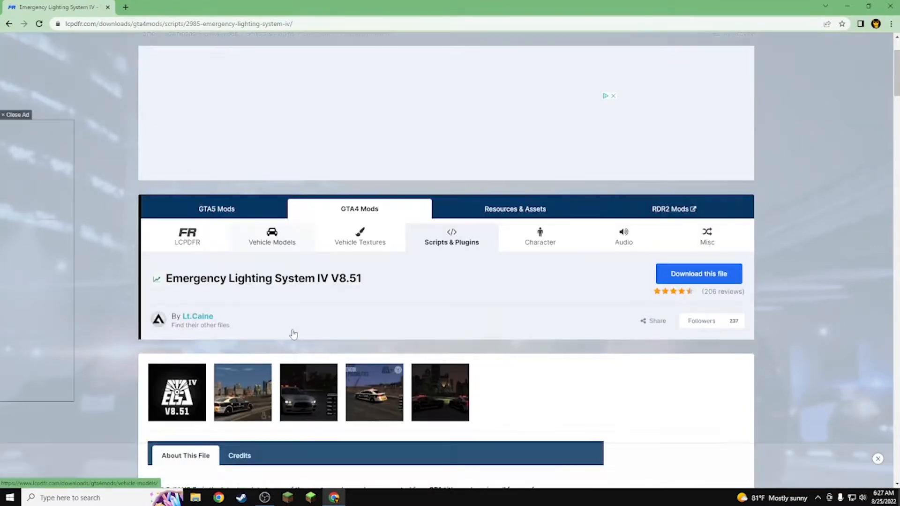
scroll(down, 3)
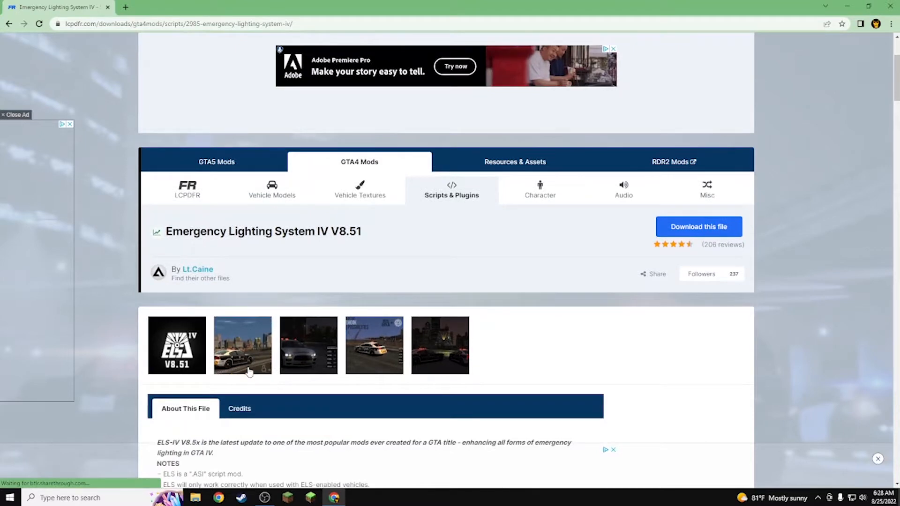
scroll(down, 3)
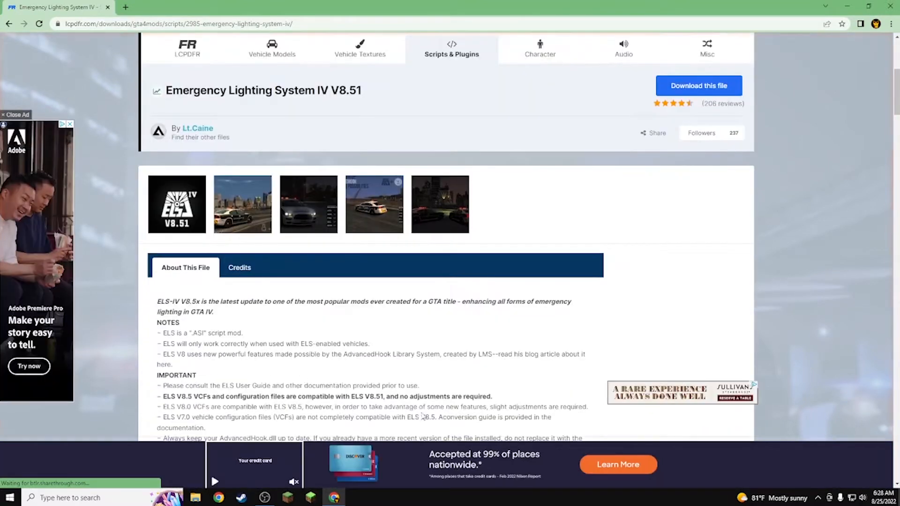
scroll(down, 3)
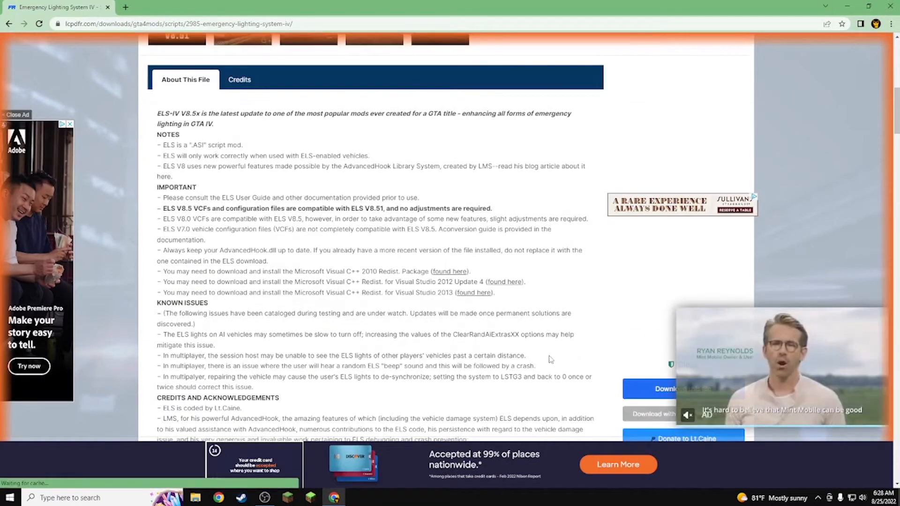
scroll(up, 3)
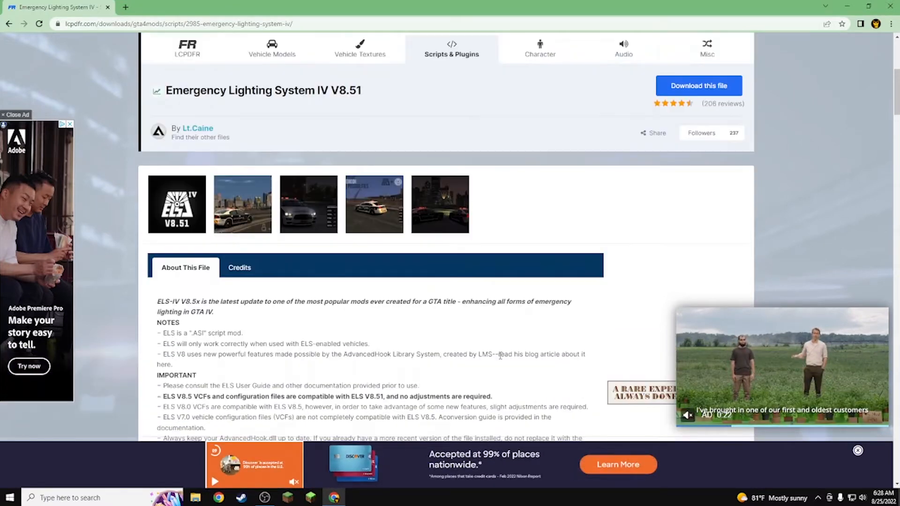
scroll(down, 3)
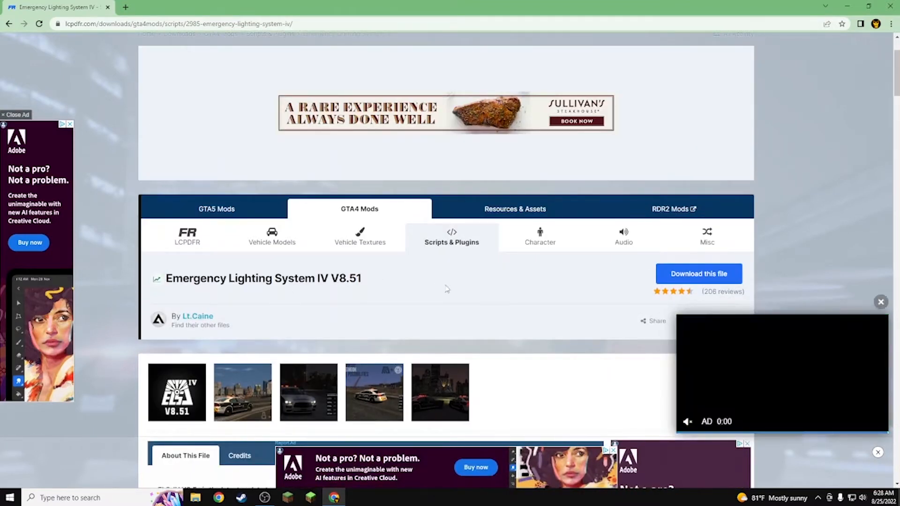
Download the ELS V8.51 archive from the LCPDFR page.
click(712, 274)
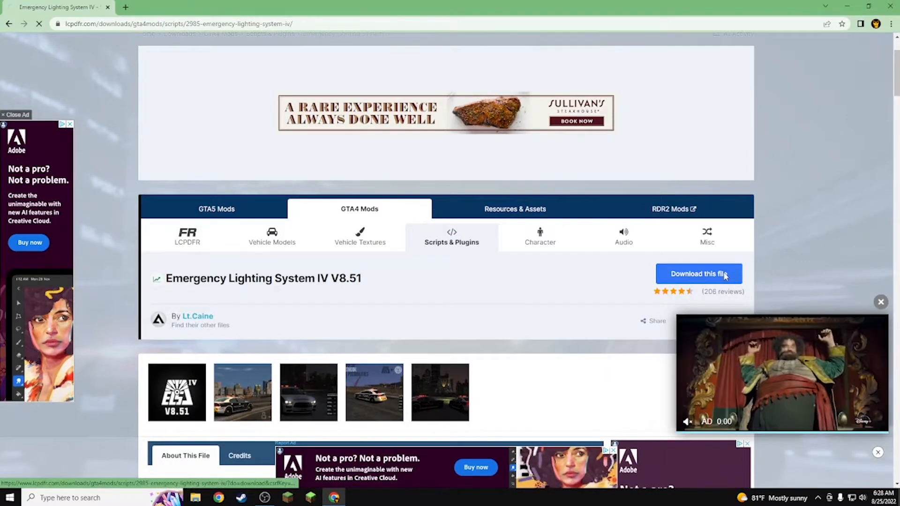
click(698, 273)
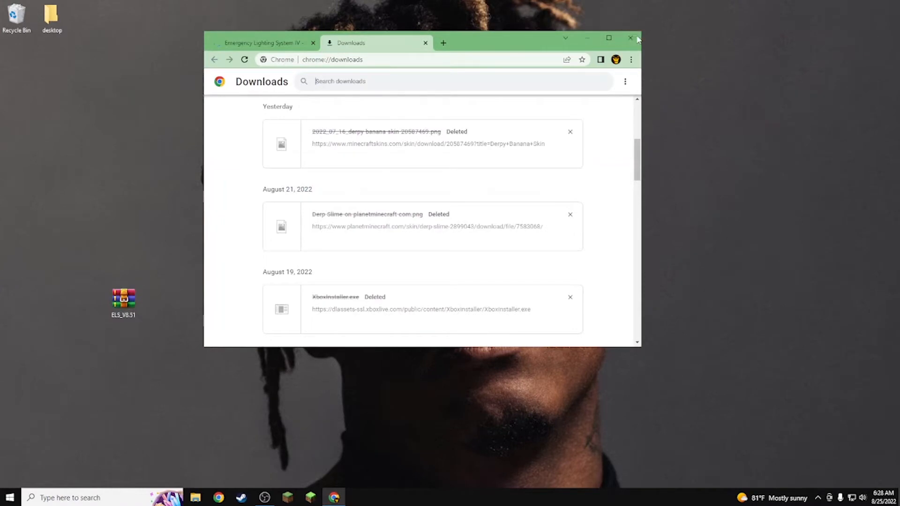
Extract ELS_V8.51.rar to its own folder and browse into INSTALLATION FILES > Grand Theft Auto IV.
right_click(369, 250)
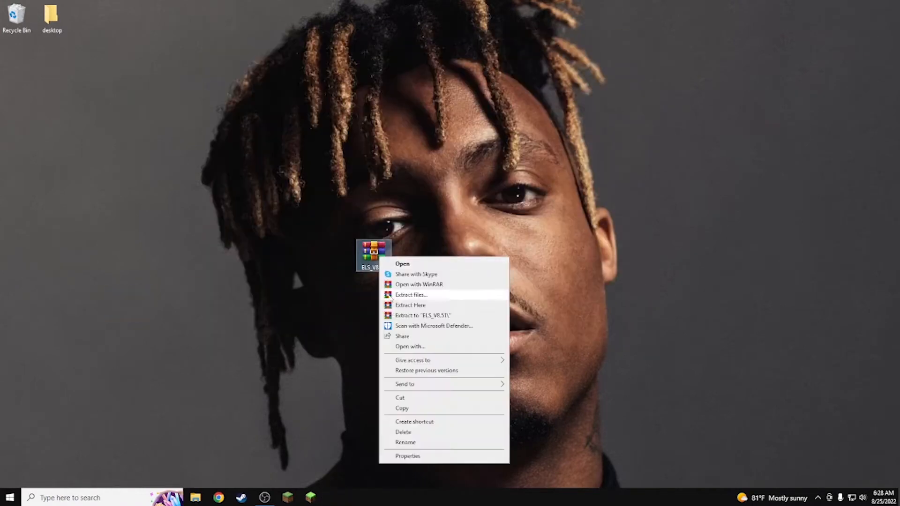
click(70, 44)
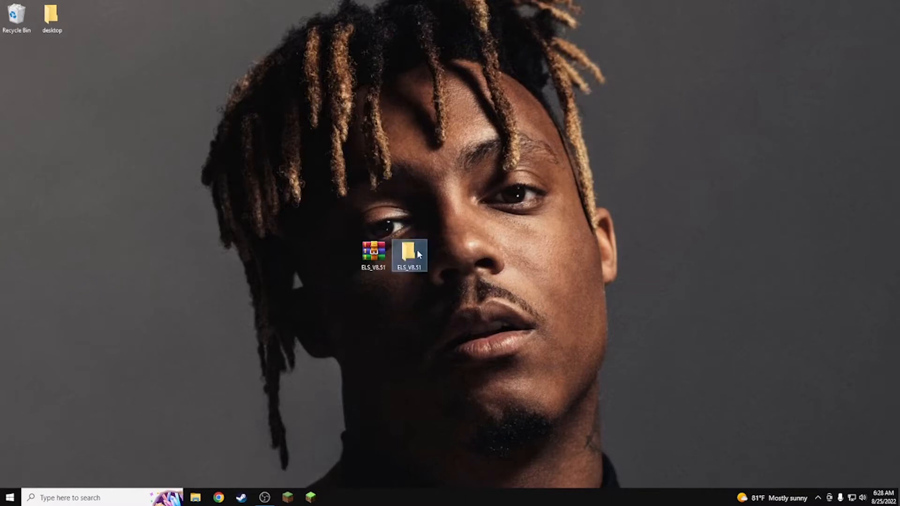
double_click(406, 251)
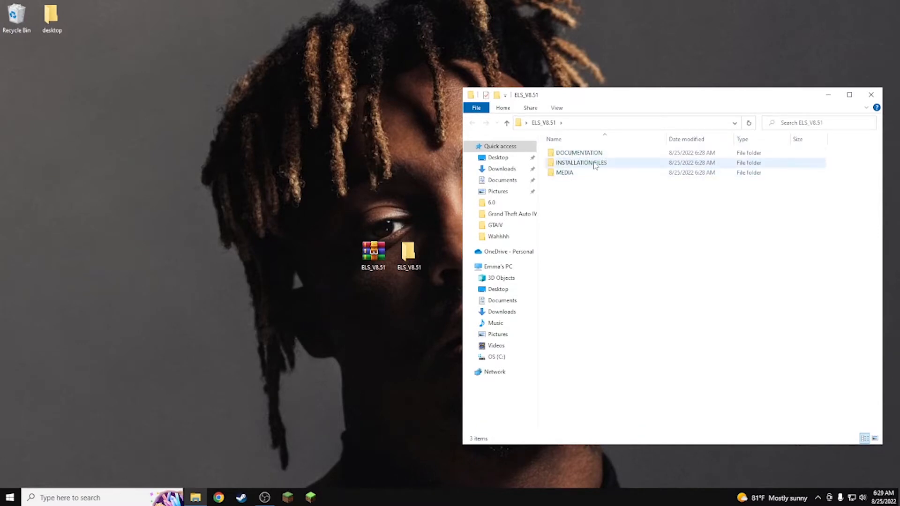
double_click(582, 163)
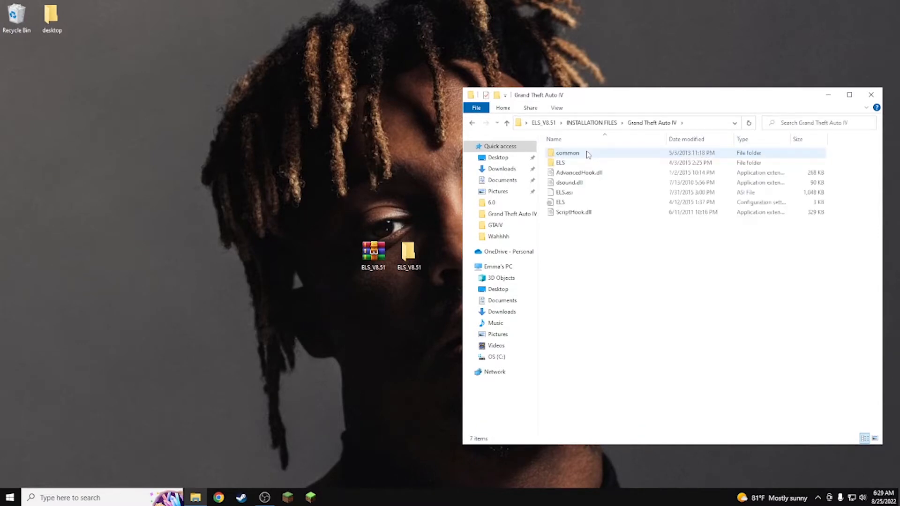
click(569, 240)
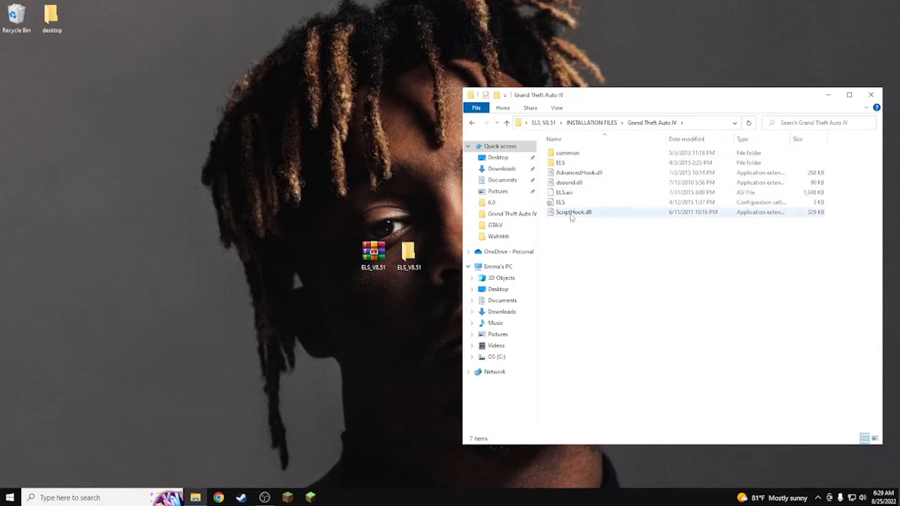
Edit ELS.ini so Ai_Els_Sp and Ai_Els_Mp read 'off' with keys swapped, and save it.
double_click(560, 203)
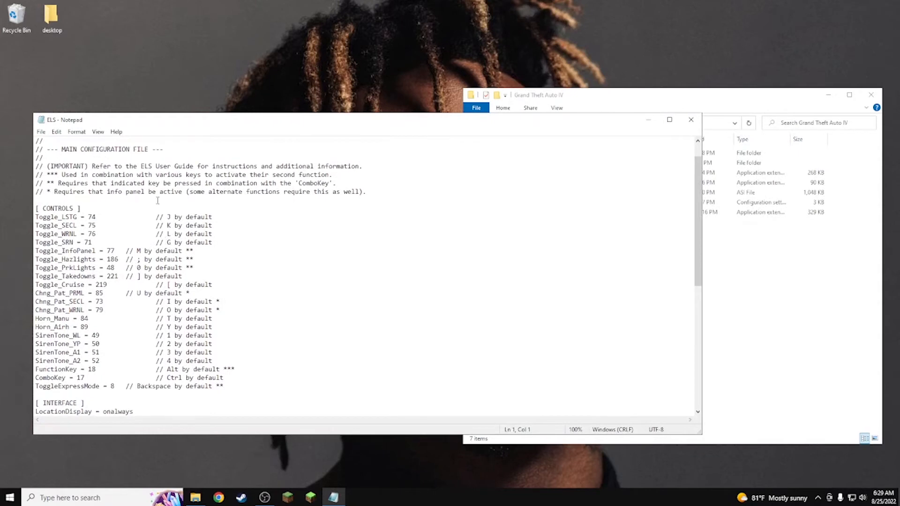
mouse_move(85, 370)
text(7)
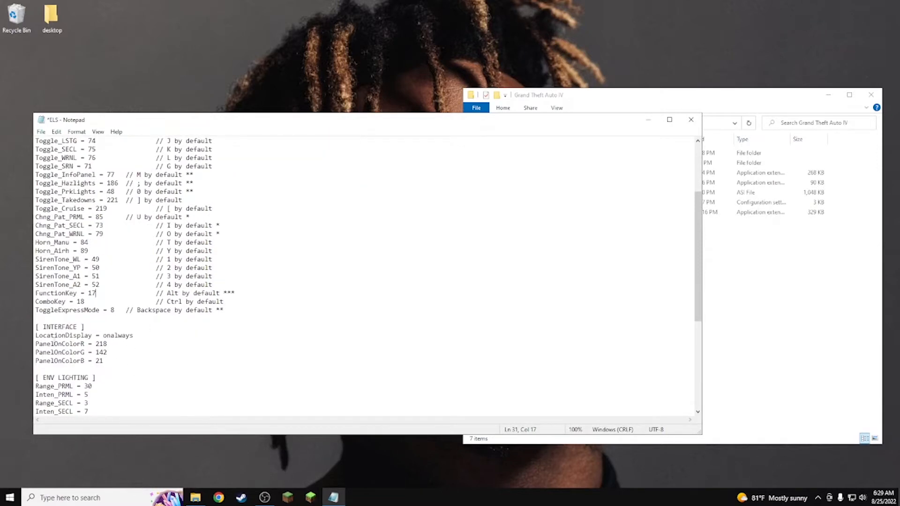
scroll(down, 3)
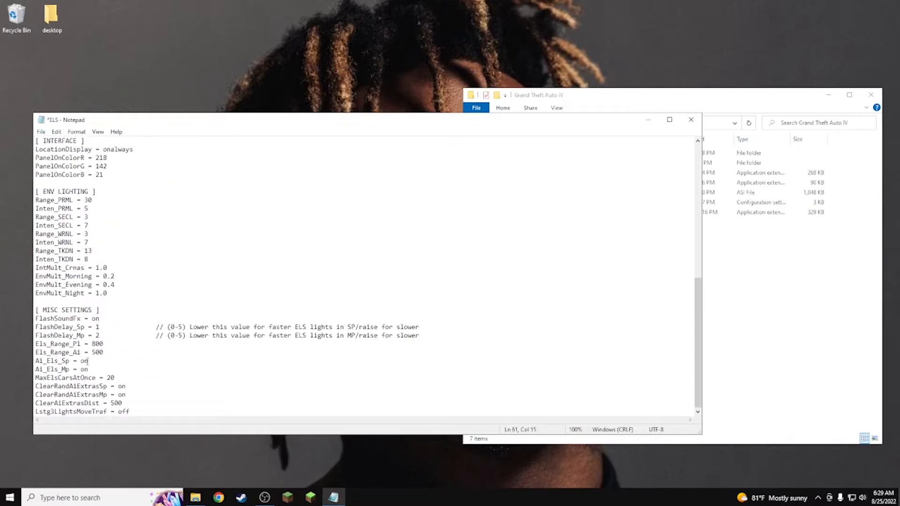
double_click(83, 360)
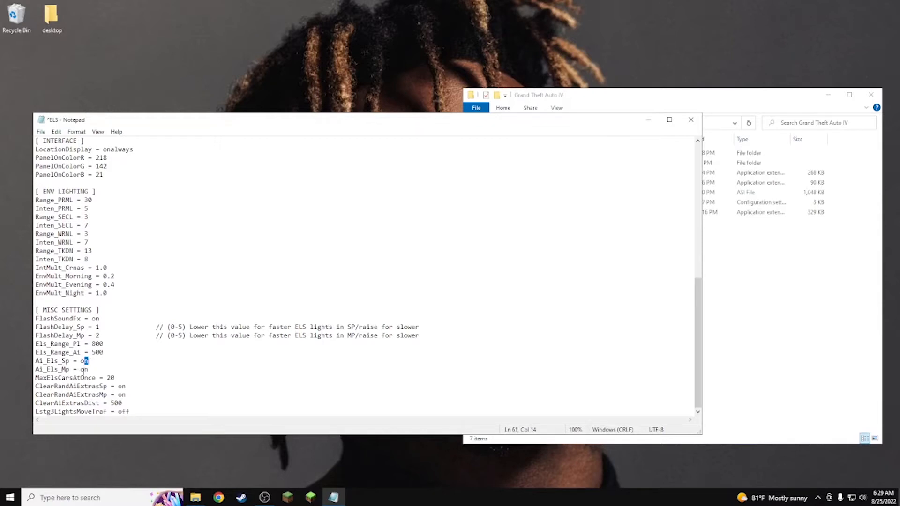
text(off)
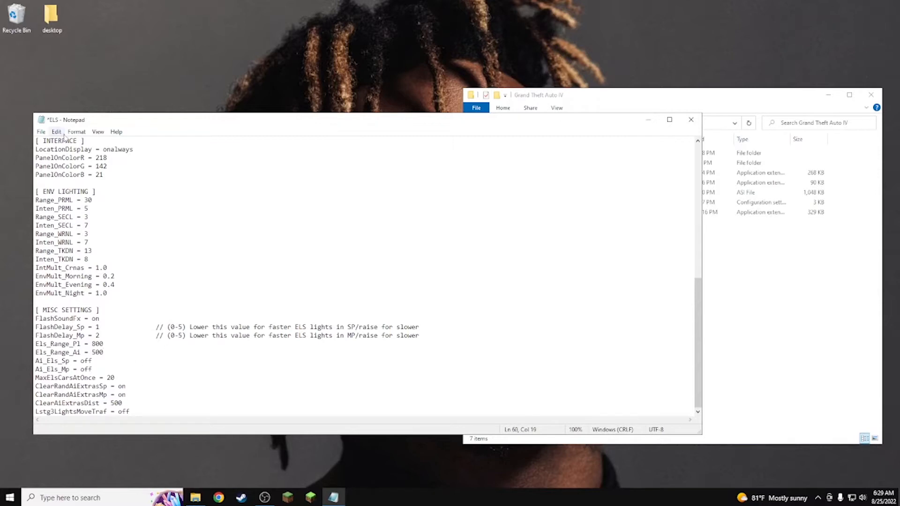
click(41, 131)
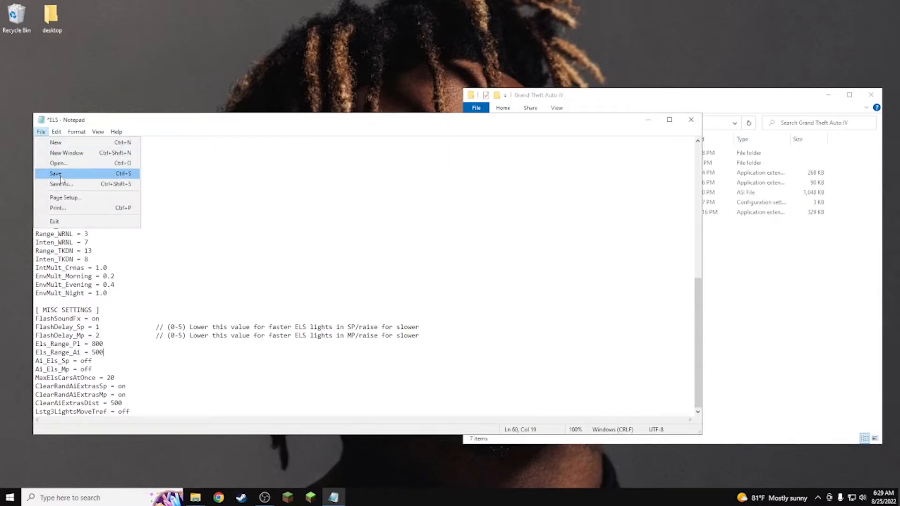
click(56, 174)
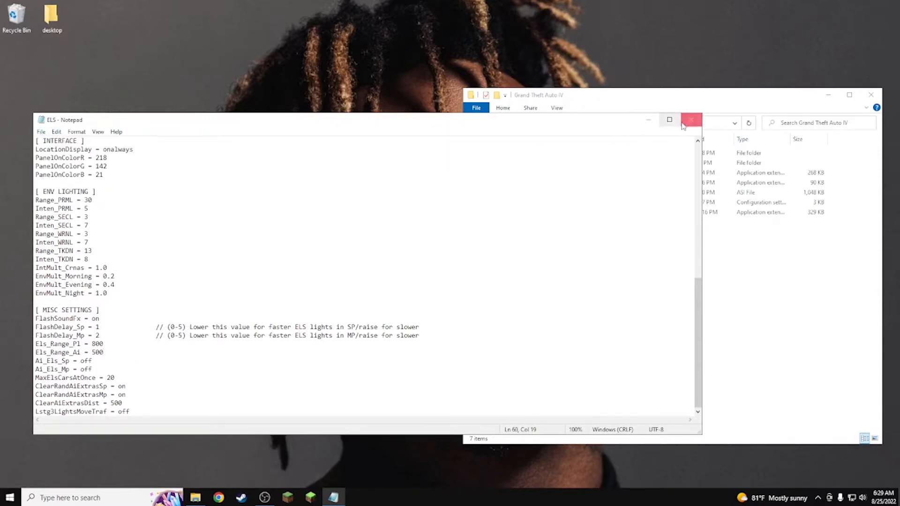
Close the ELS config and start a second Explorer window at This PC > OS (C:).
click(691, 119)
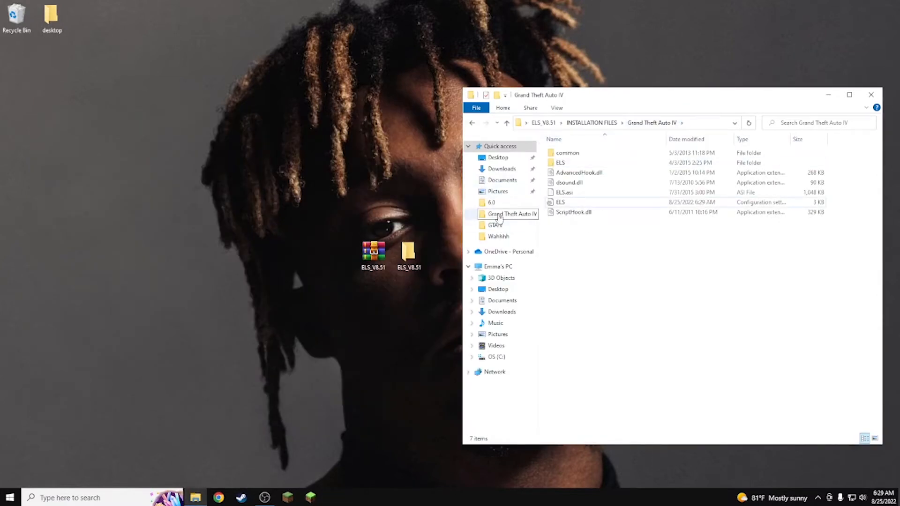
mouse_move(515, 182)
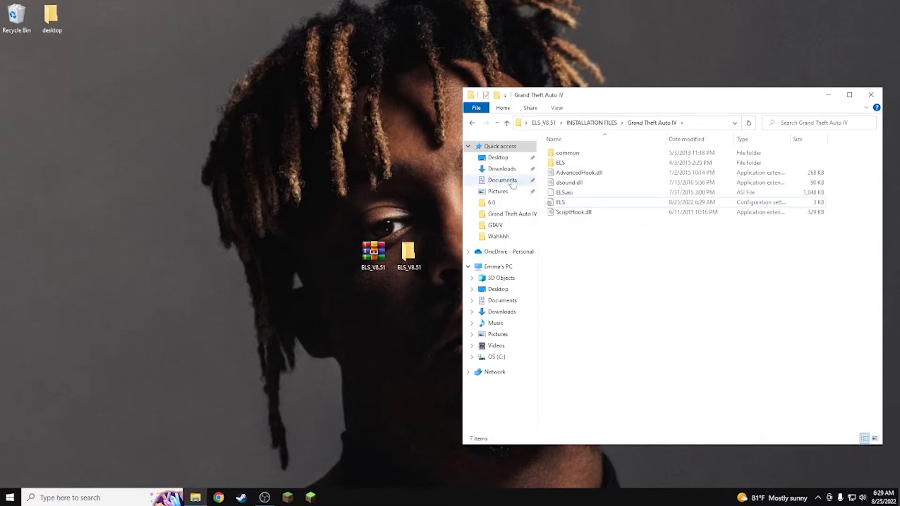
mouse_move(408, 312)
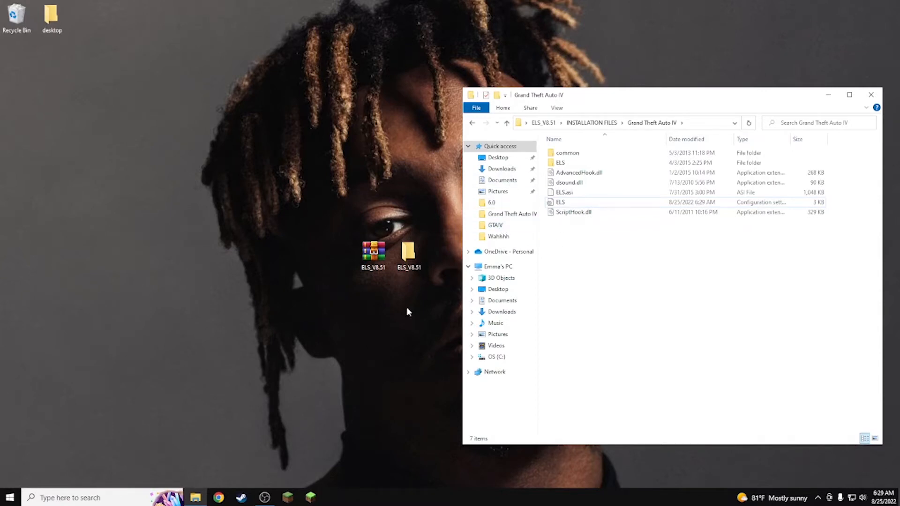
right_click(196, 499)
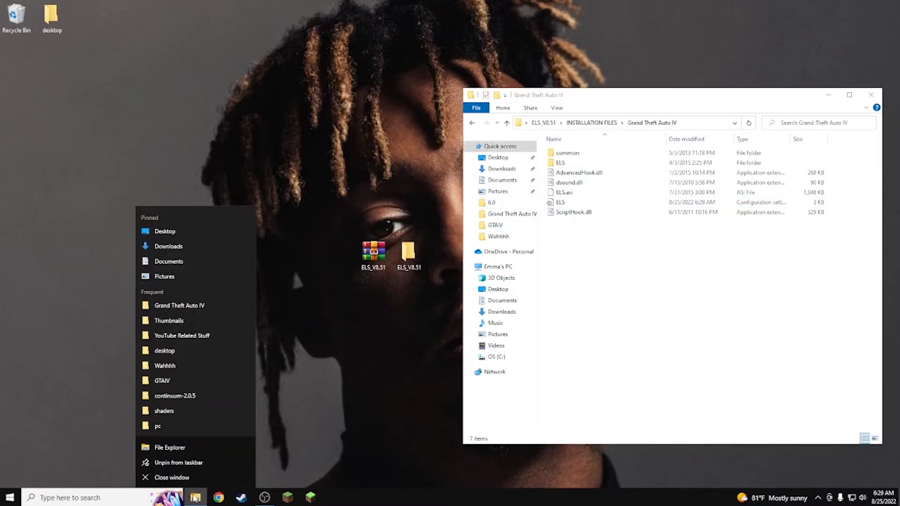
click(198, 497)
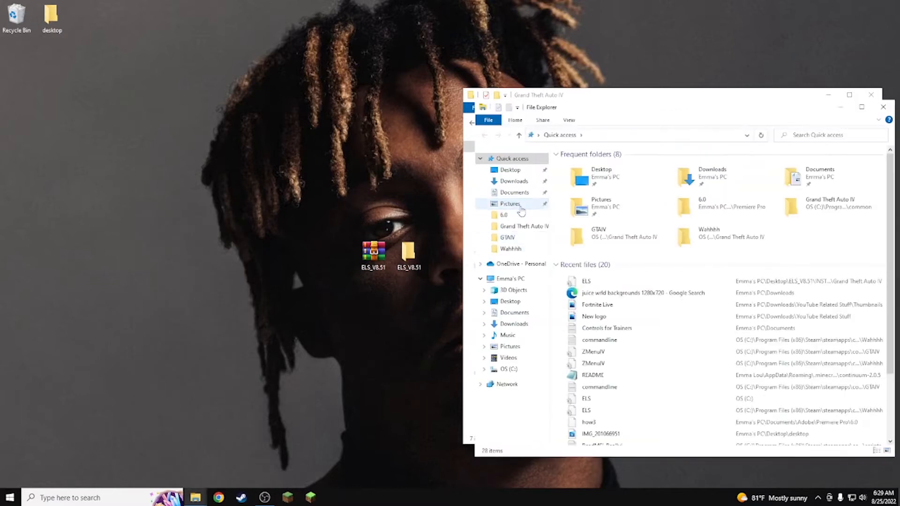
click(510, 302)
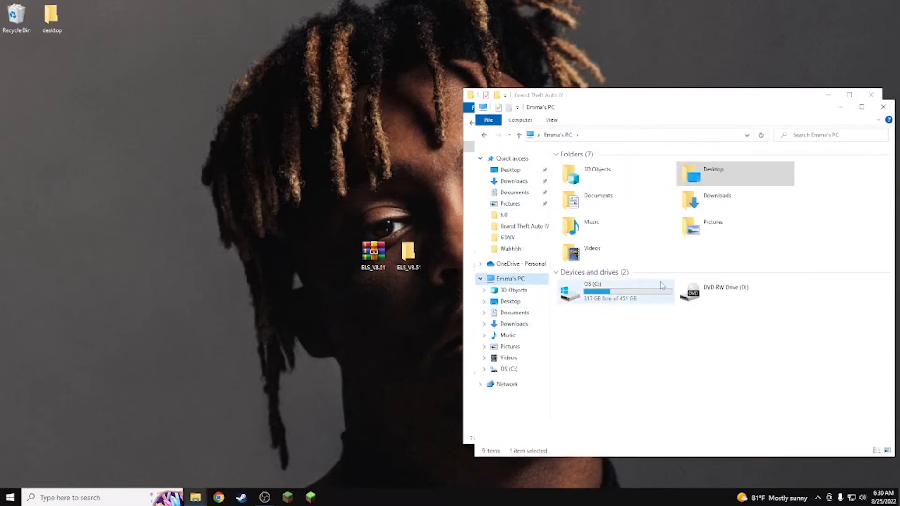
double_click(591, 293)
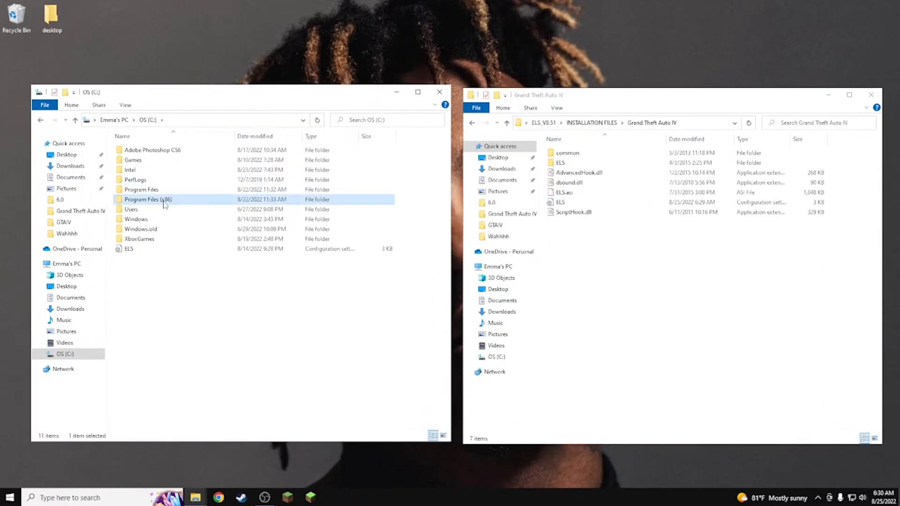
Browse Program Files (x86) > Steam > common > Grand Theft Auto IV into the GTAIV folder.
double_click(142, 199)
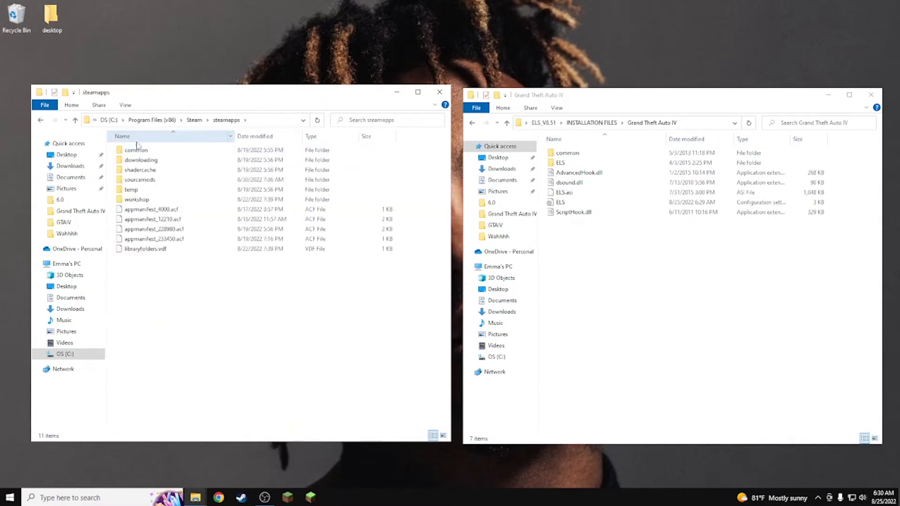
double_click(135, 150)
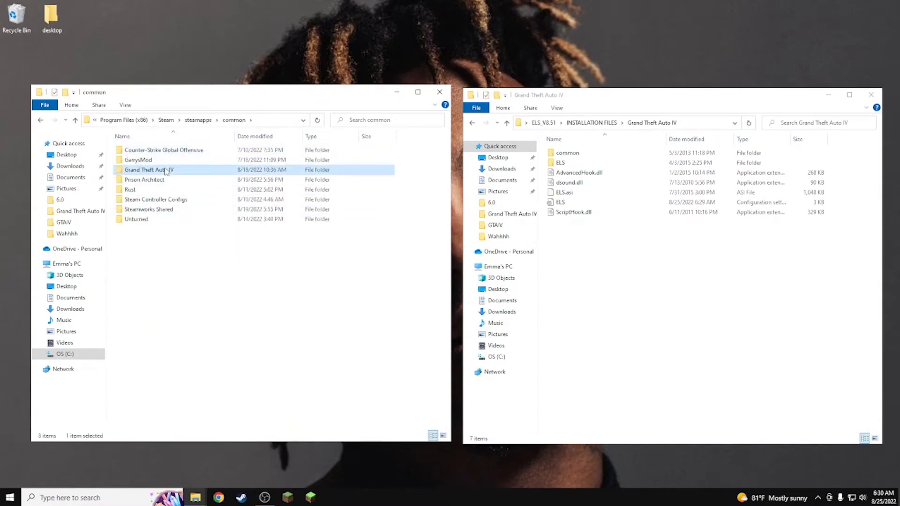
double_click(148, 170)
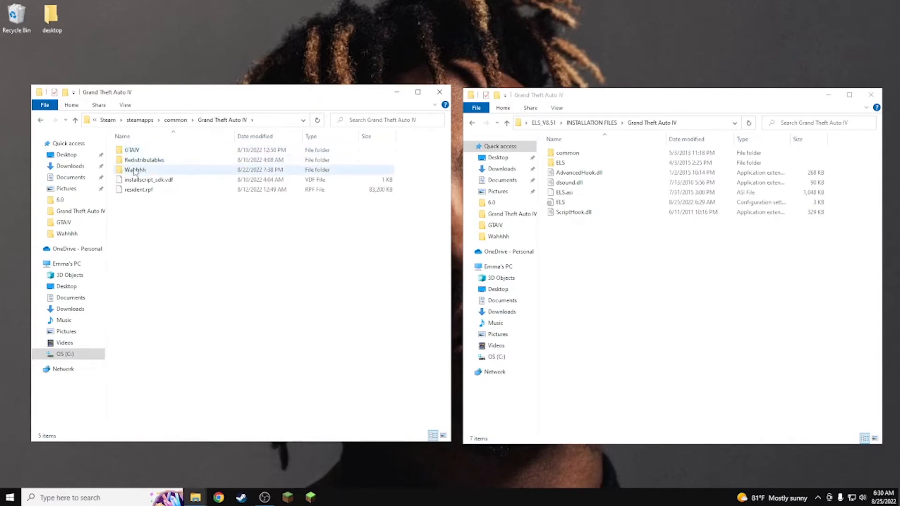
double_click(135, 169)
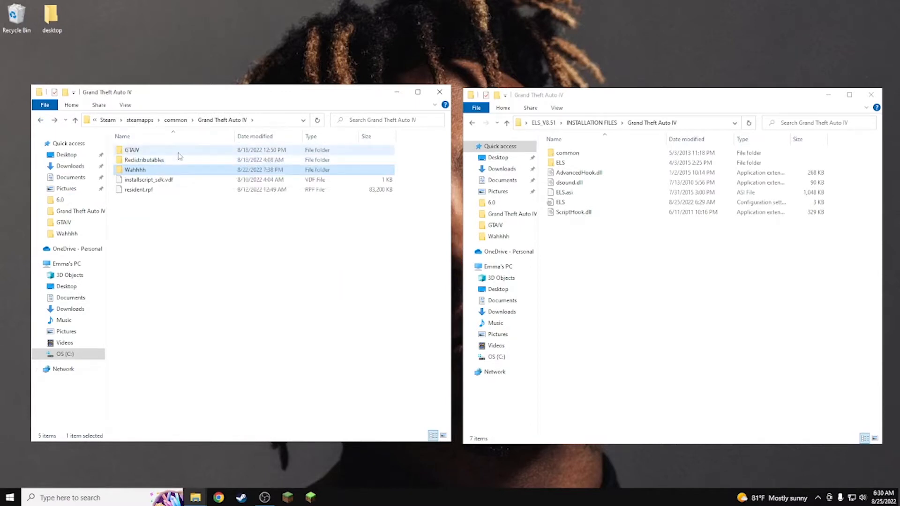
double_click(130, 149)
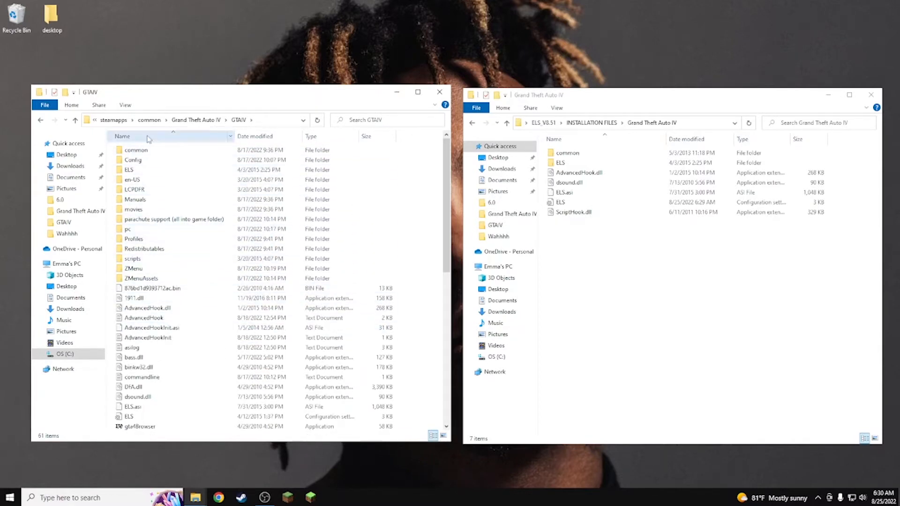
Go back to Grand Theft Auto IV and enter the Wahhhh game folder.
click(196, 120)
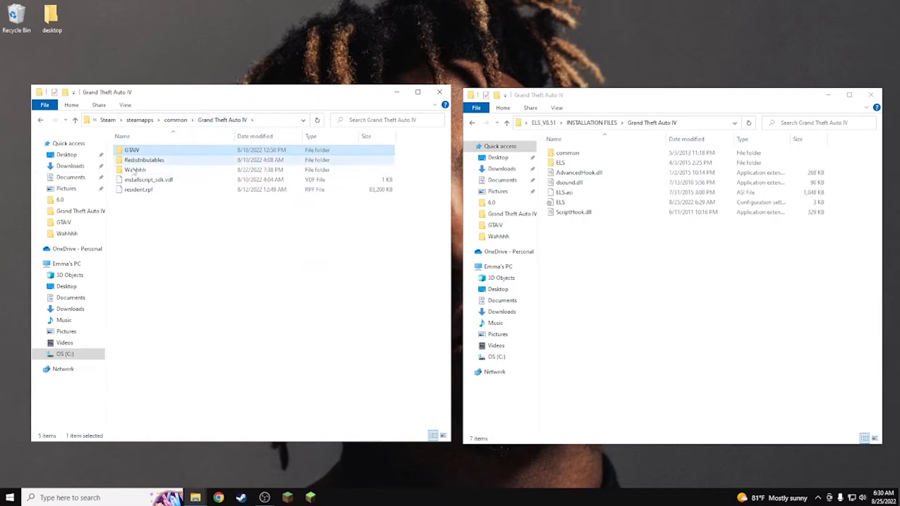
double_click(135, 170)
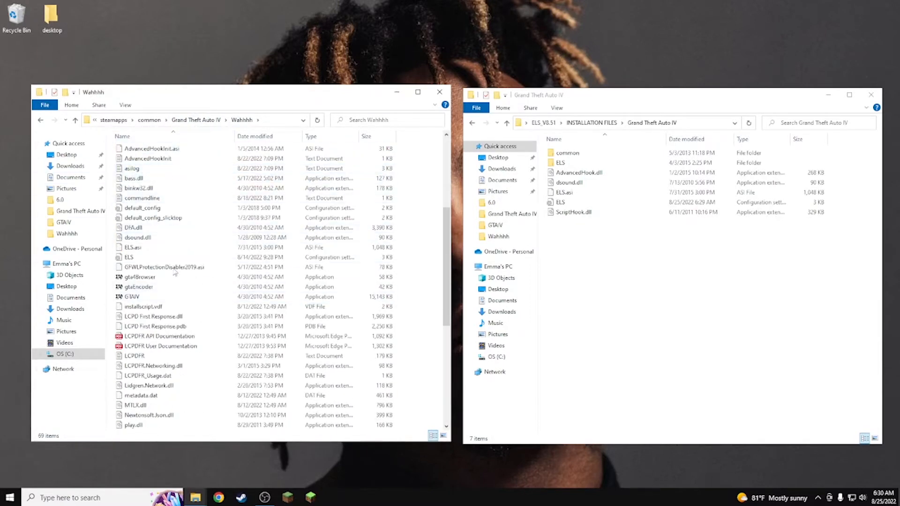
scroll(down, 3)
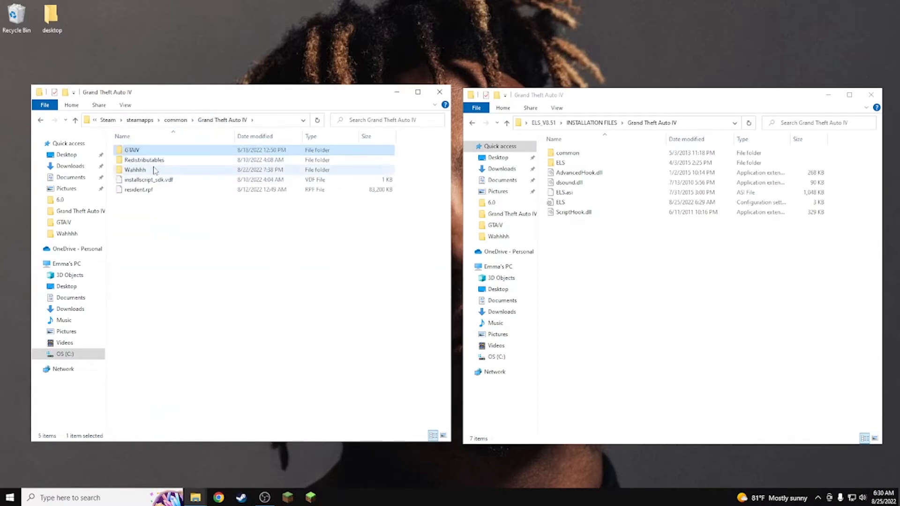
double_click(135, 170)
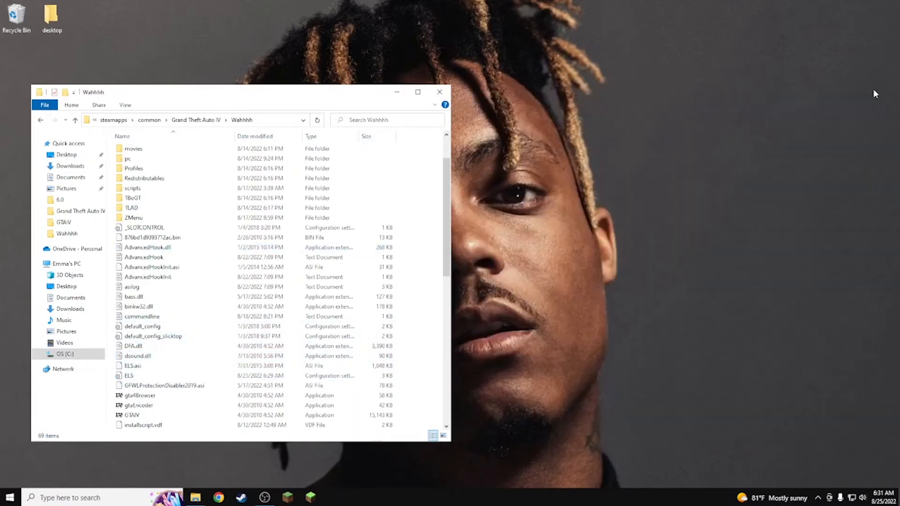
mouse_move(240, 96)
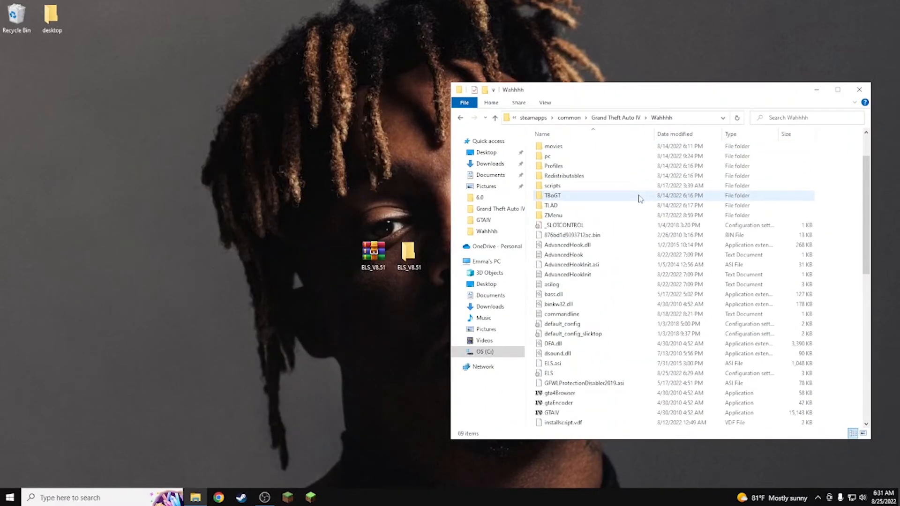
Scroll the Wahhhh file list looking for conflicting DLLs like dsound.dll.
scroll(down, 3)
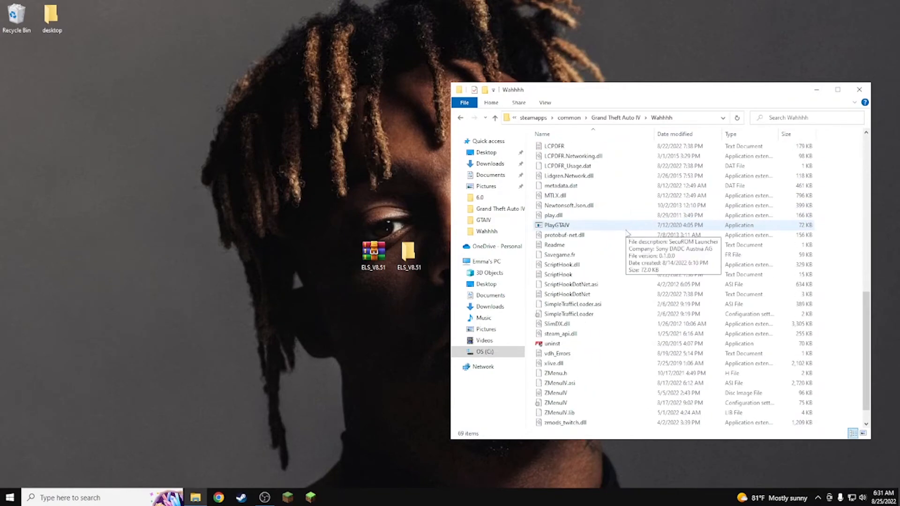
scroll(down, 3)
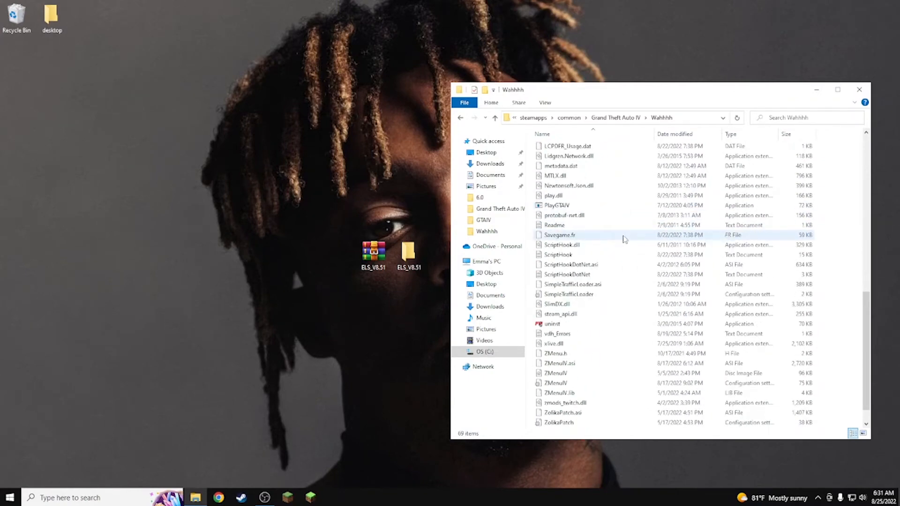
mouse_move(611, 238)
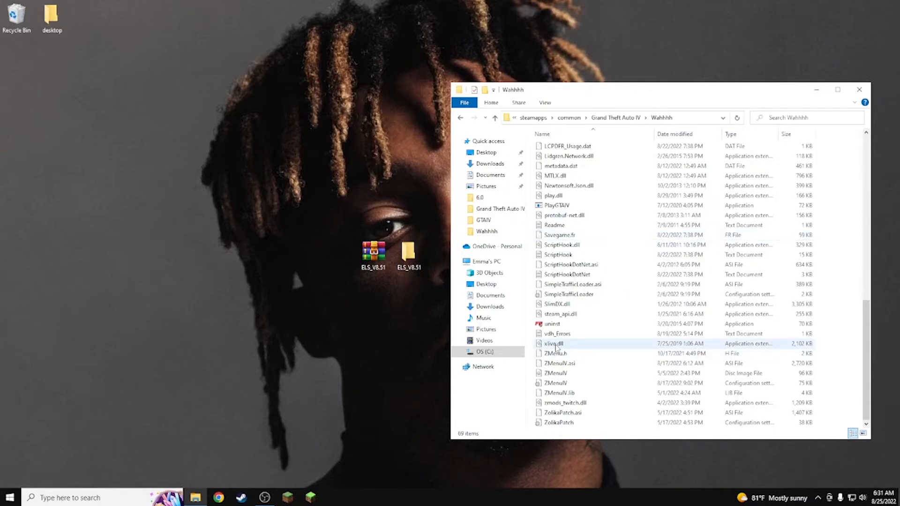
mouse_move(553, 343)
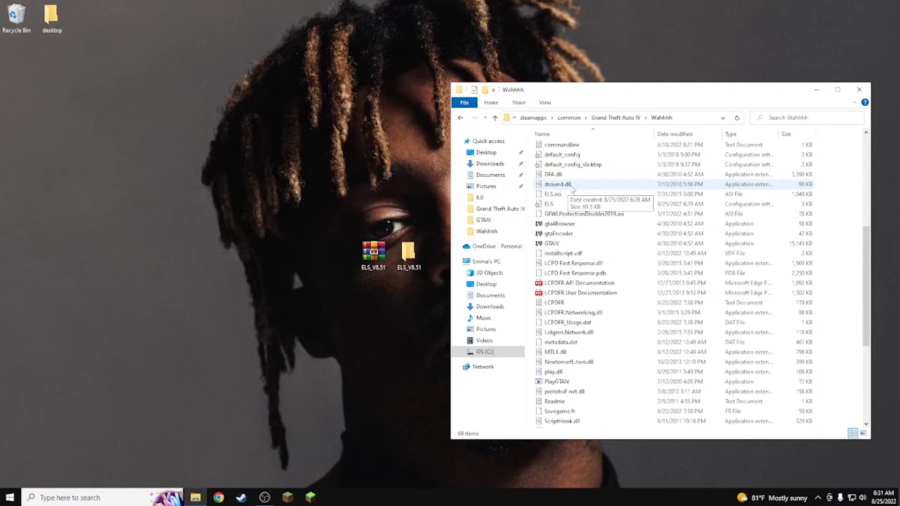
Select dsound.dll to check its 89.5 KB size and review the rest of the listing.
click(556, 184)
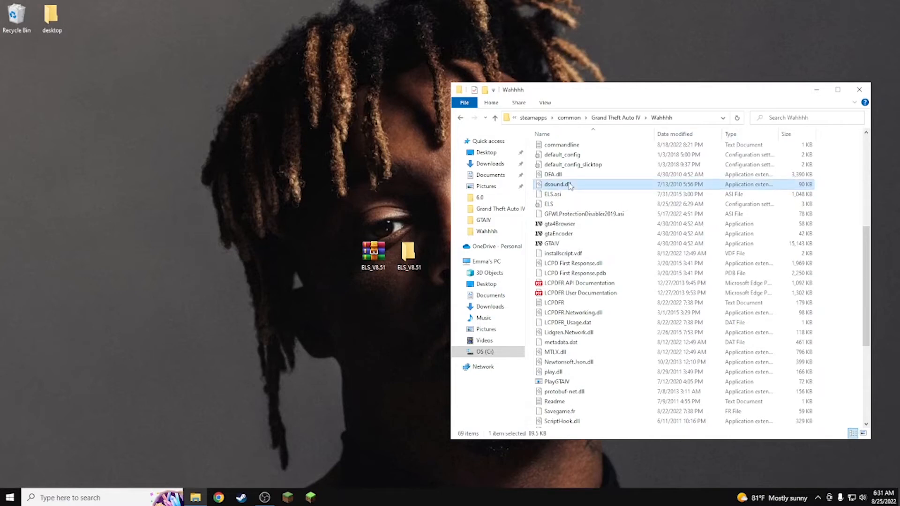
scroll(down, 3)
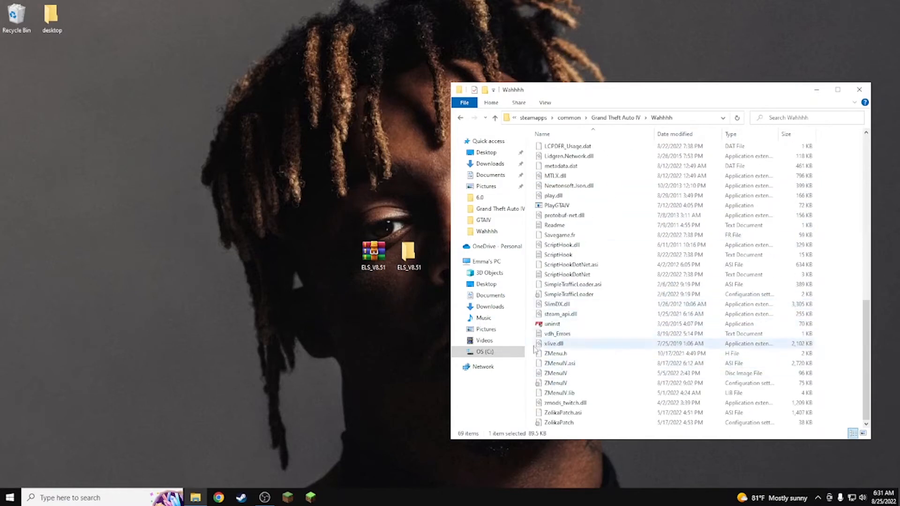
mouse_move(570, 345)
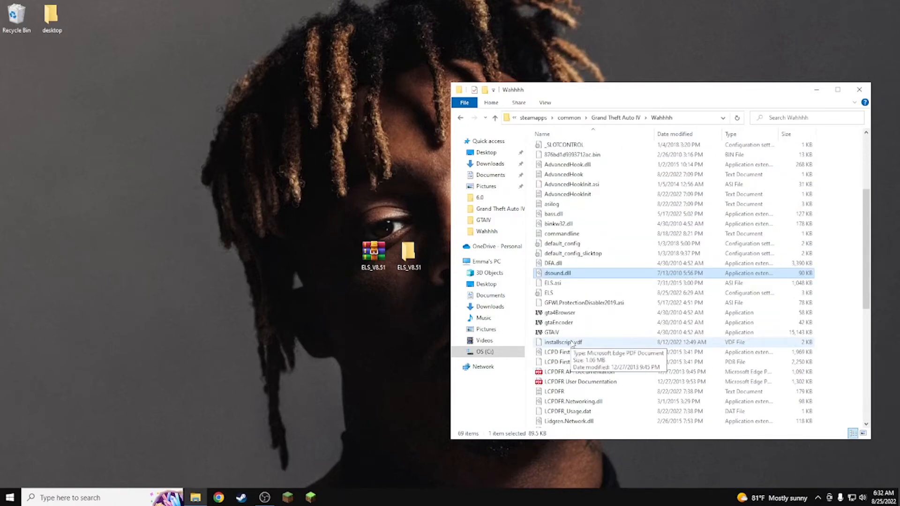
mouse_move(574, 323)
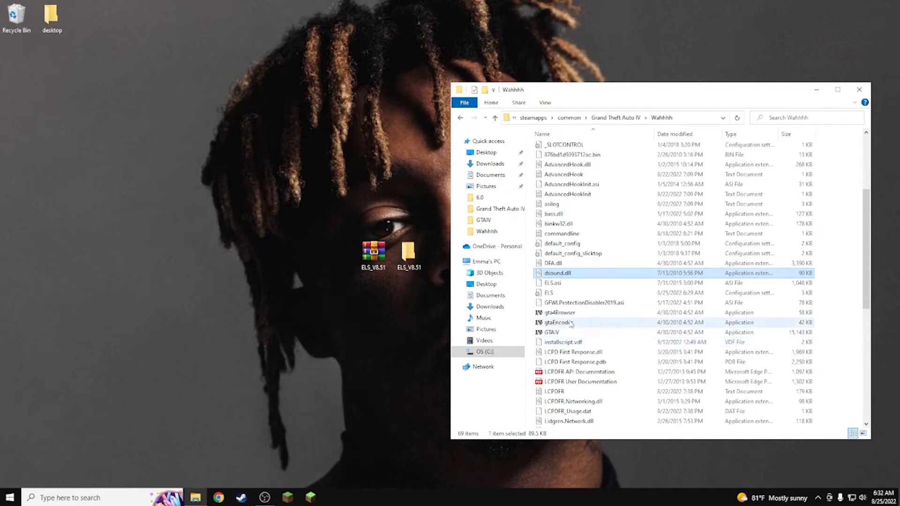
scroll(down, 3)
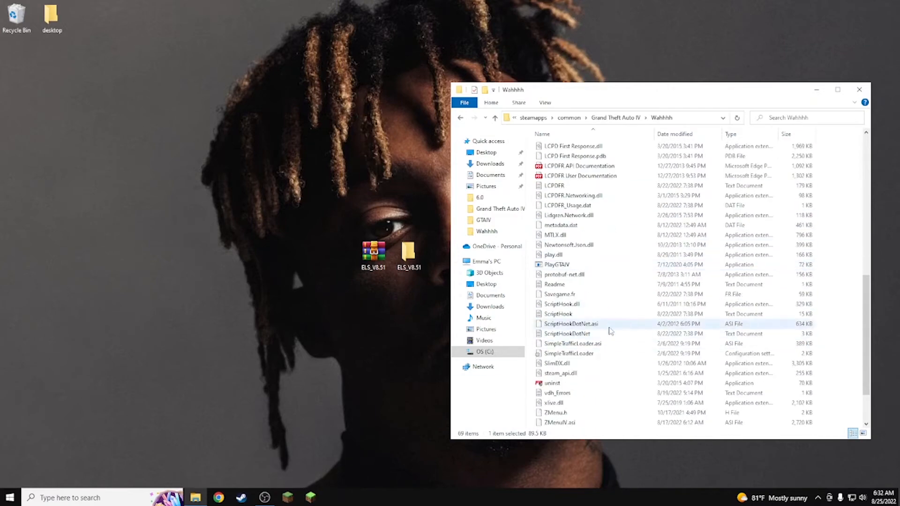
click(557, 264)
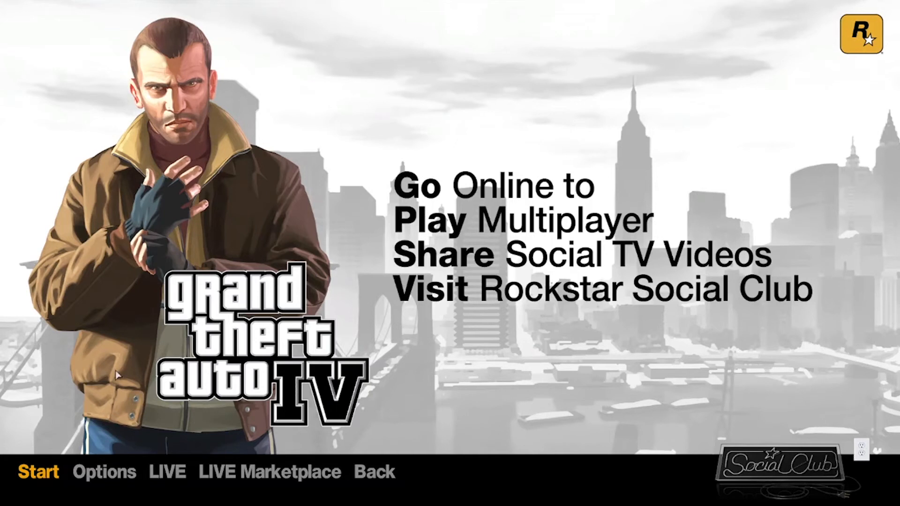
Choose Start at the GTA IV main menu to confirm the modded game runs.
click(37, 471)
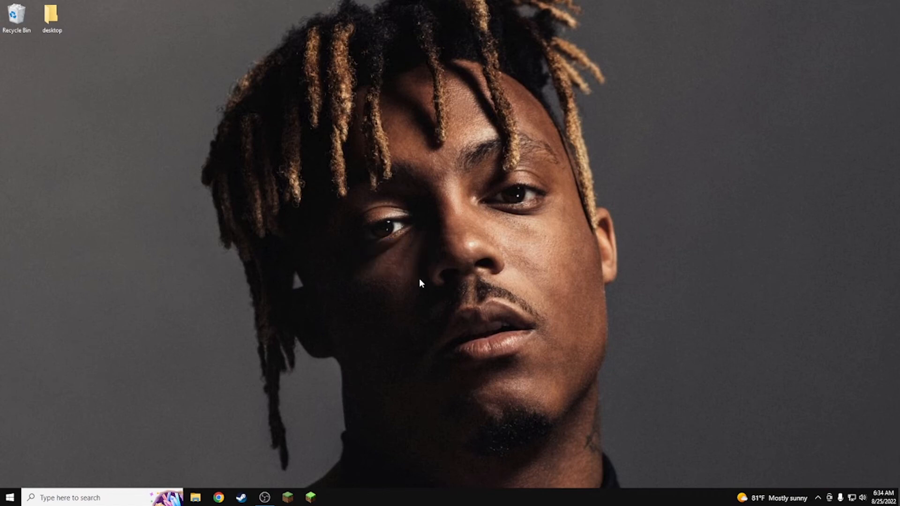
mouse_move(426, 286)
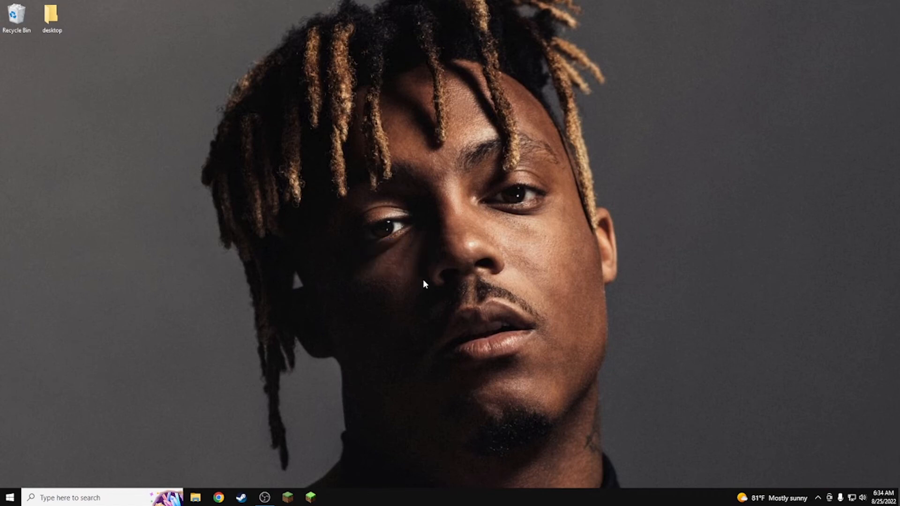